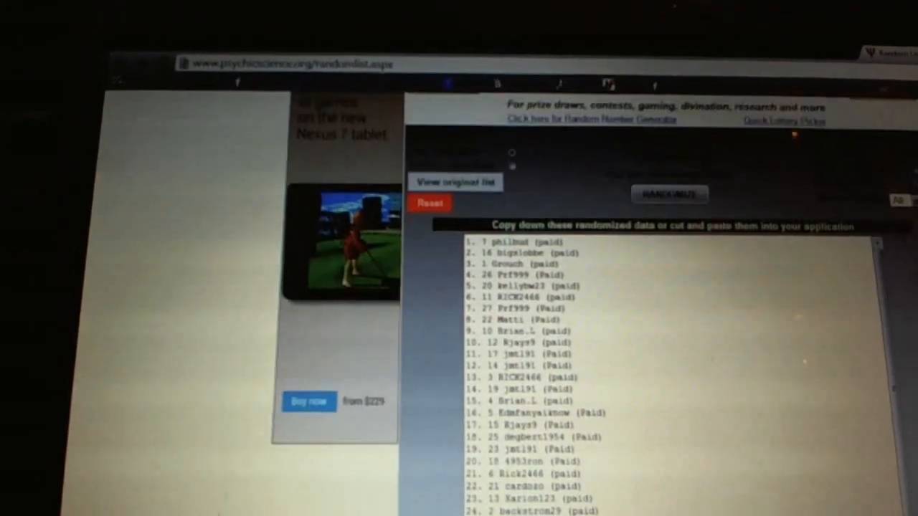
Randomize the player name list twice and copy the shuffled names.
left_click(666, 193)
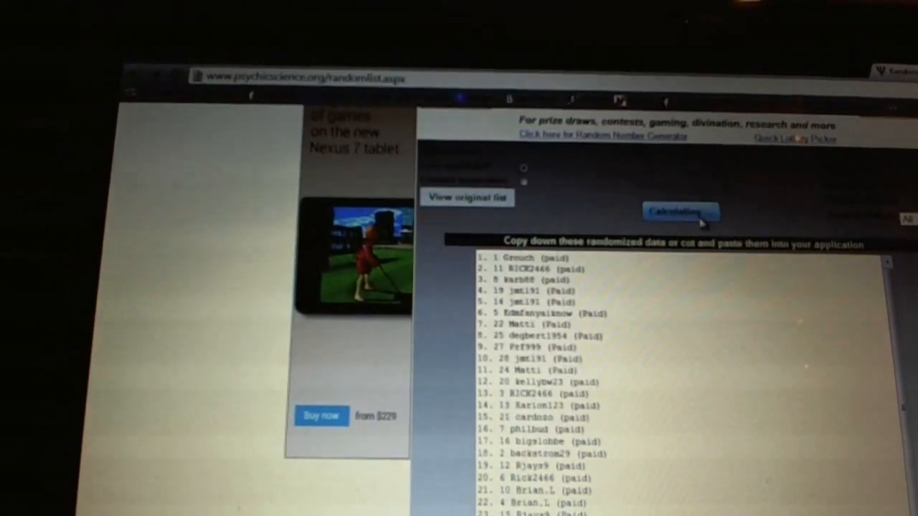
left_click(680, 210)
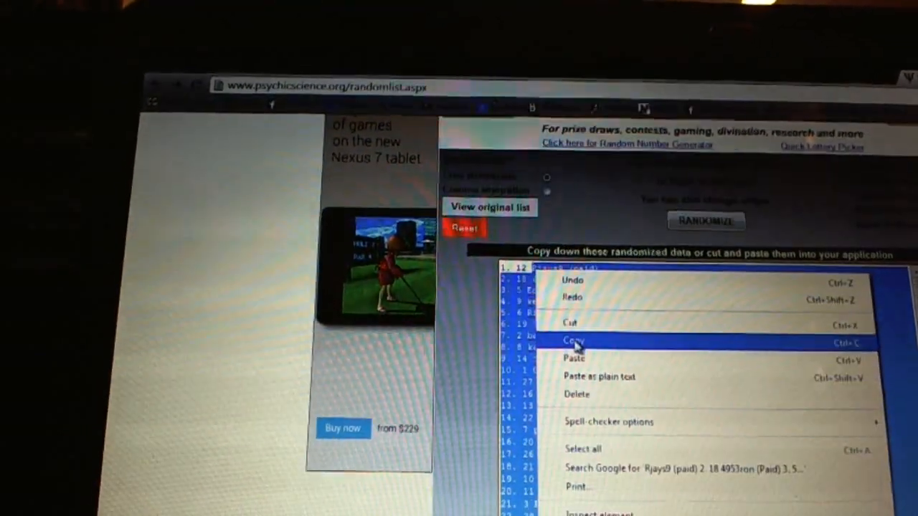
left_click(573, 341)
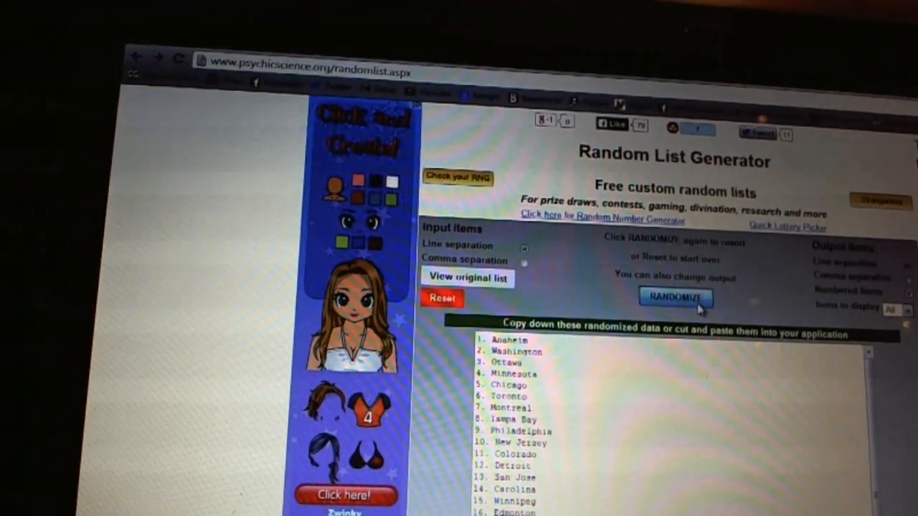
left_click(674, 297)
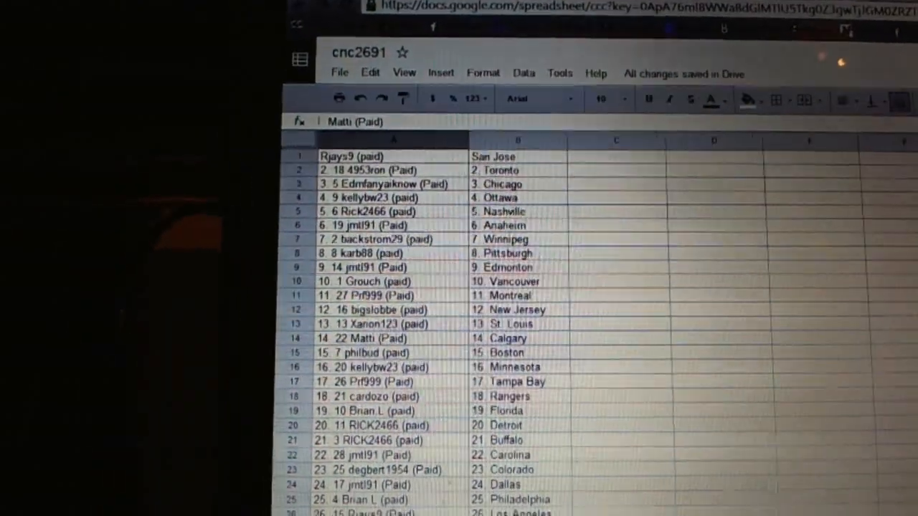
left_click(358, 243)
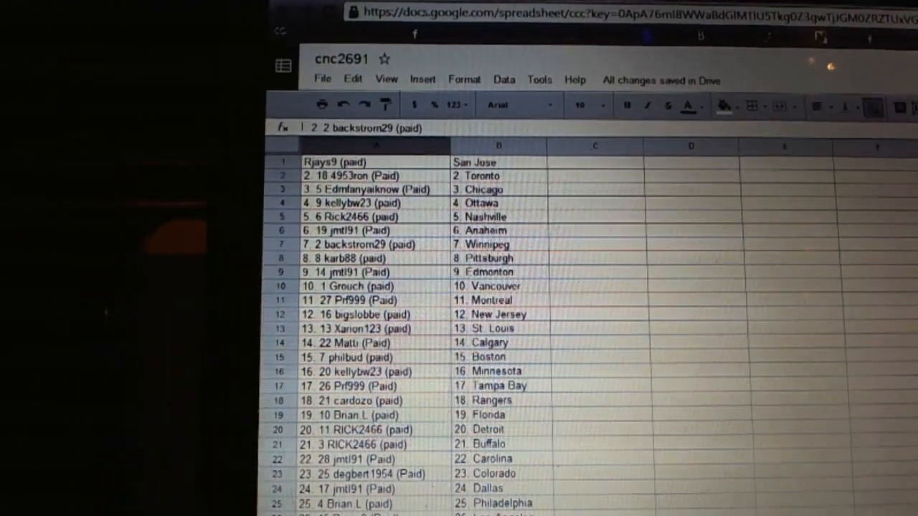